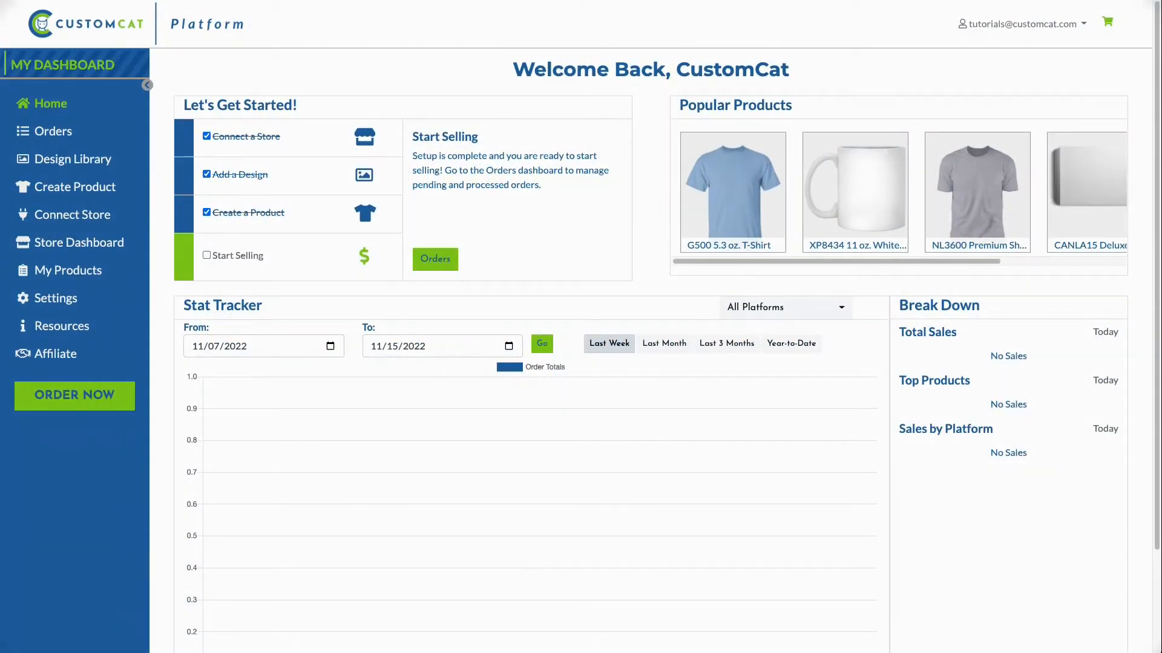
pyautogui.moveTo(41, 274)
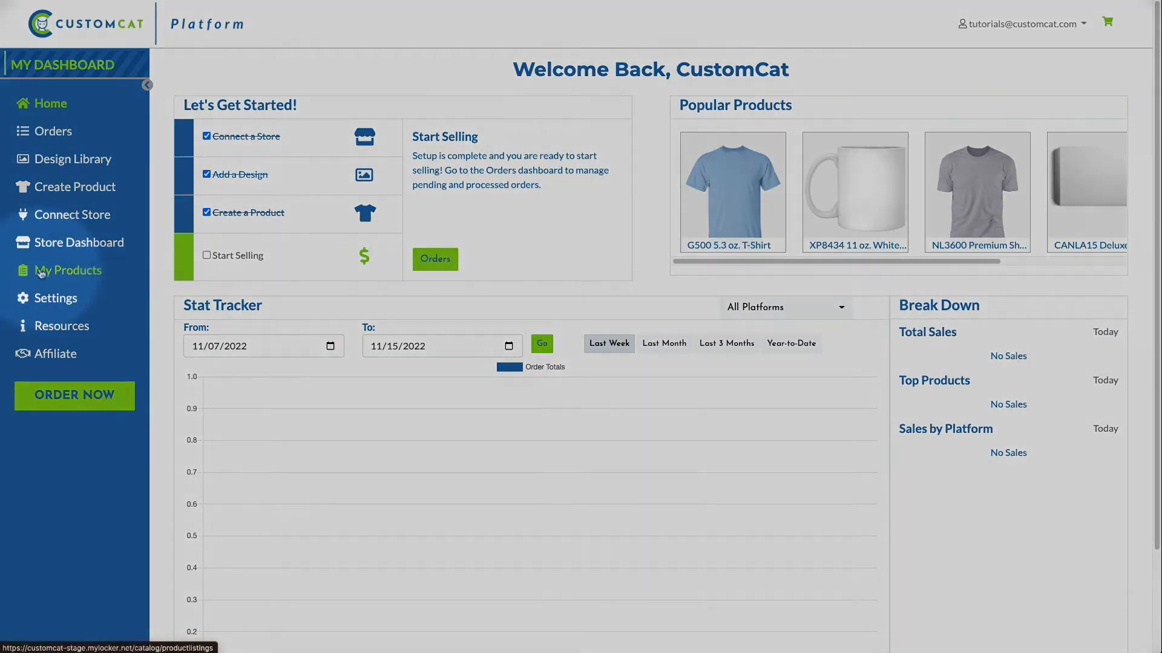
# Step: Show My Products for the connected Shopify store, listing its three products
pyautogui.click(68, 270)
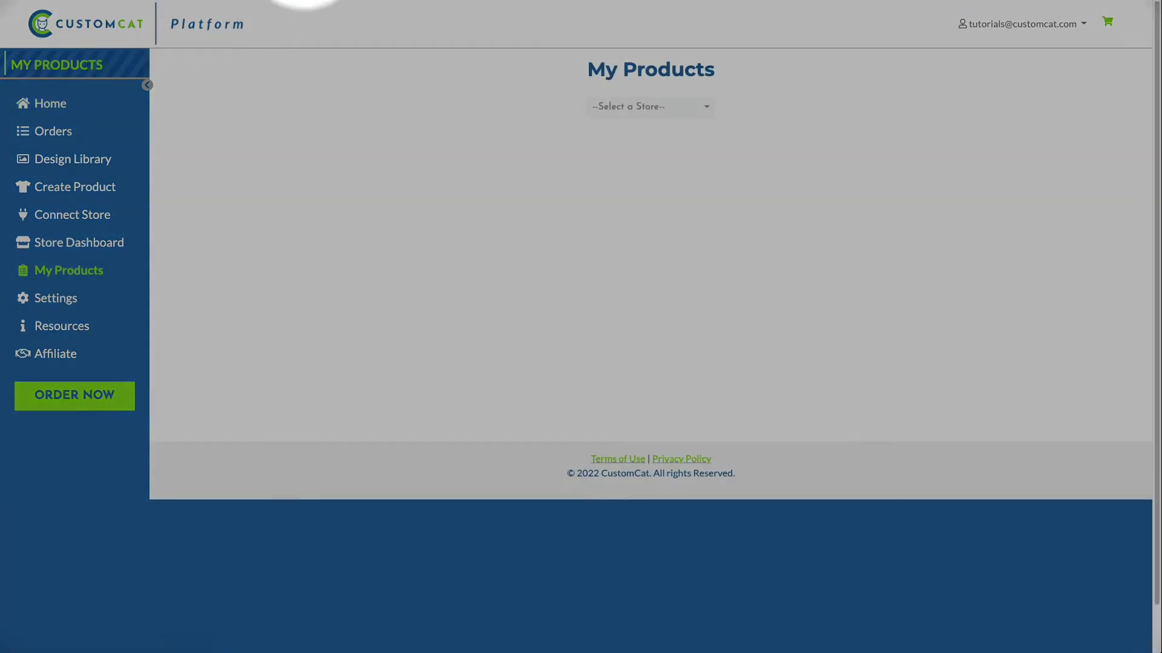
pyautogui.click(649, 107)
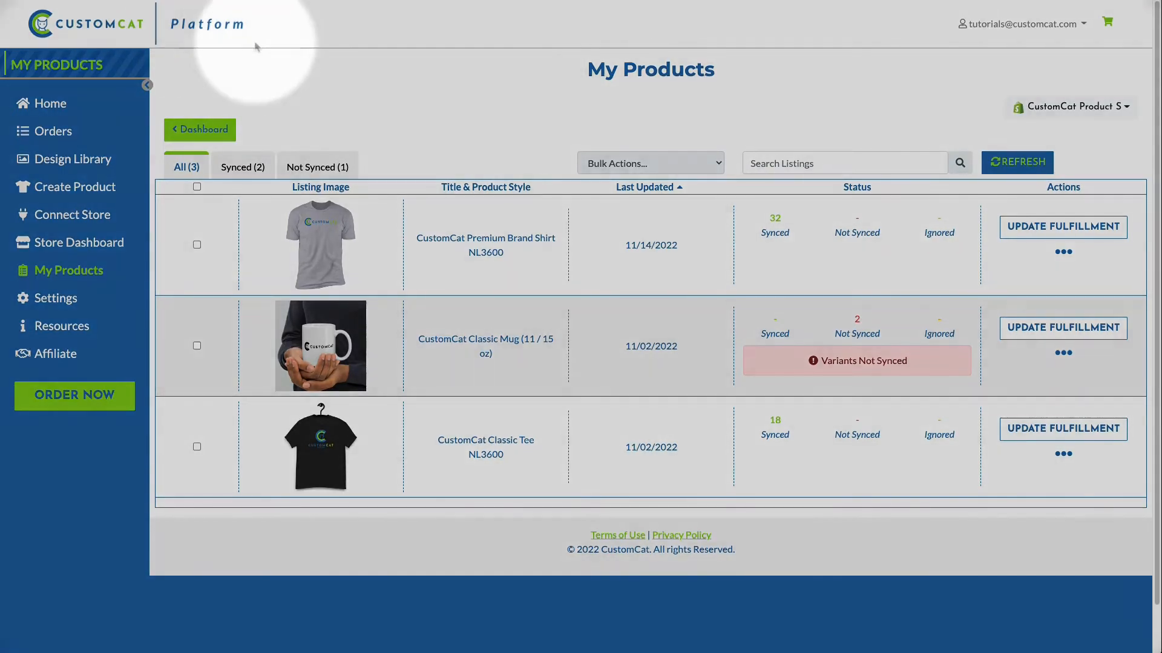
# Step: Filter to synced listings and start editing the Premium Brand Shirt listing
pyautogui.click(242, 166)
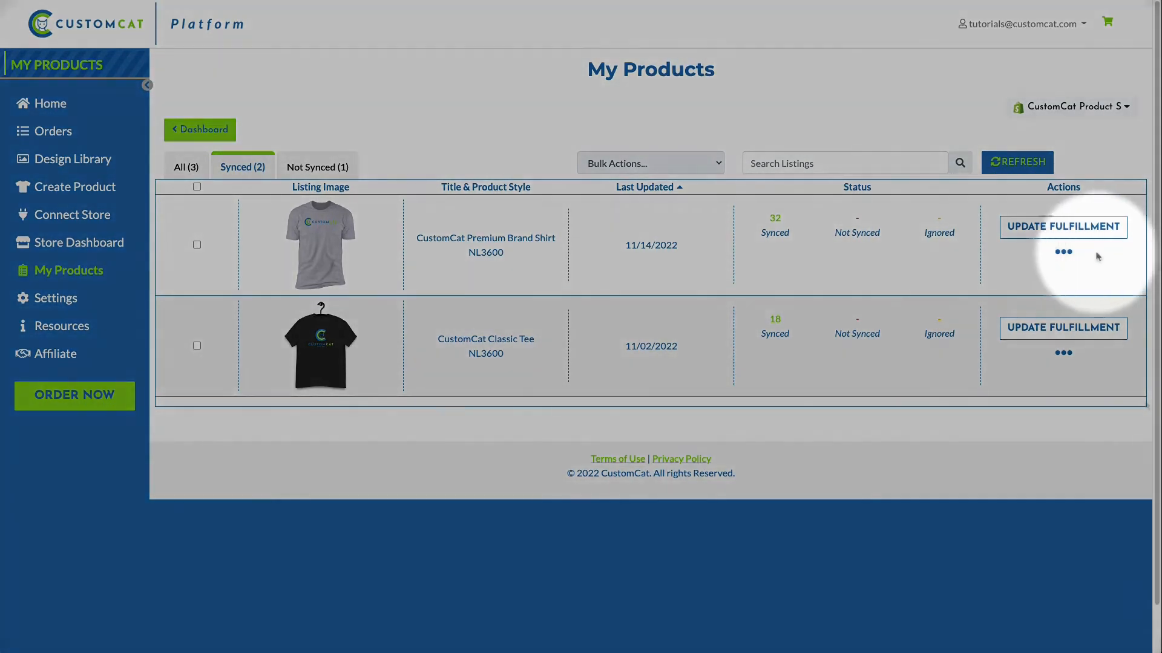
pyautogui.click(1063, 253)
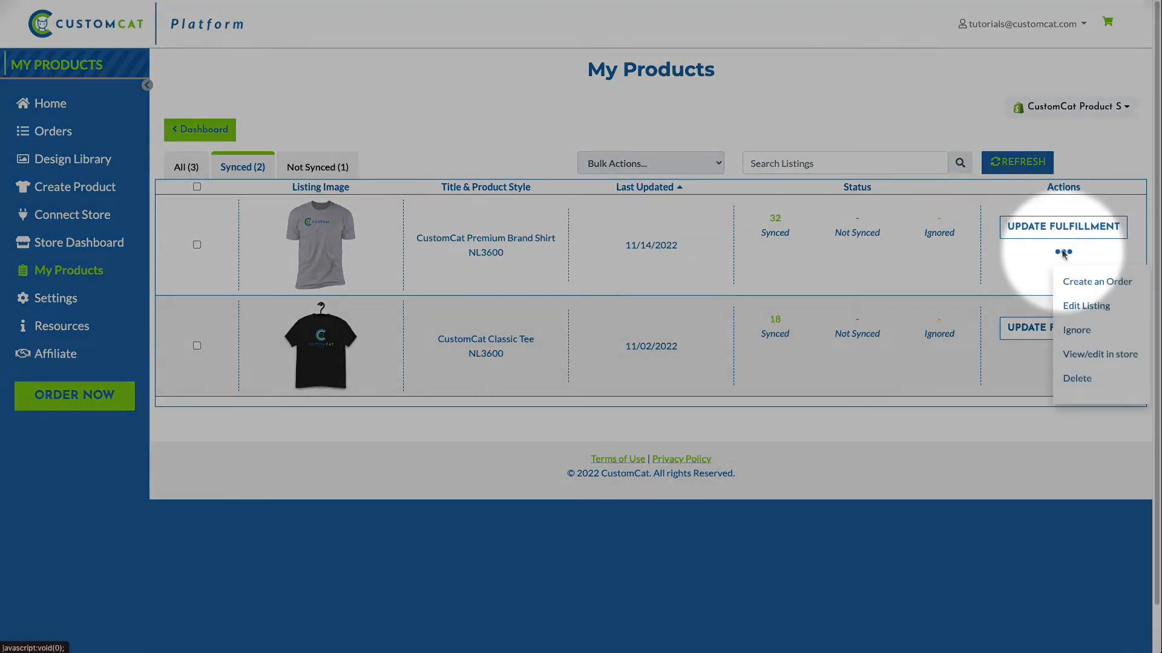
pyautogui.moveTo(1085, 311)
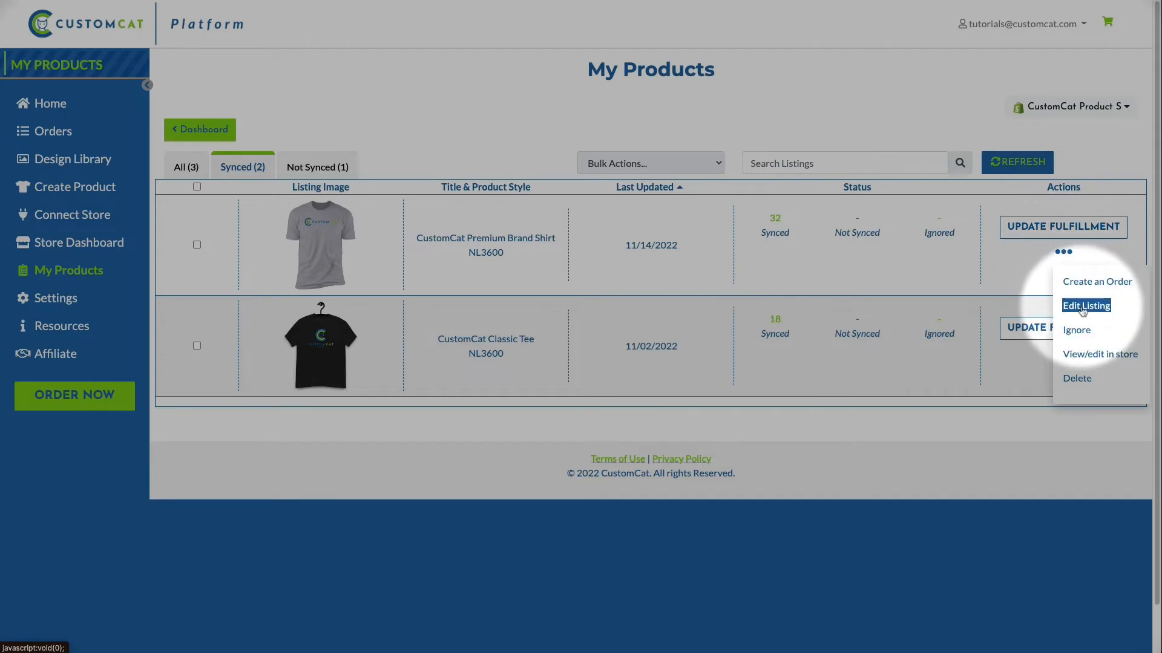
pyautogui.click(1086, 305)
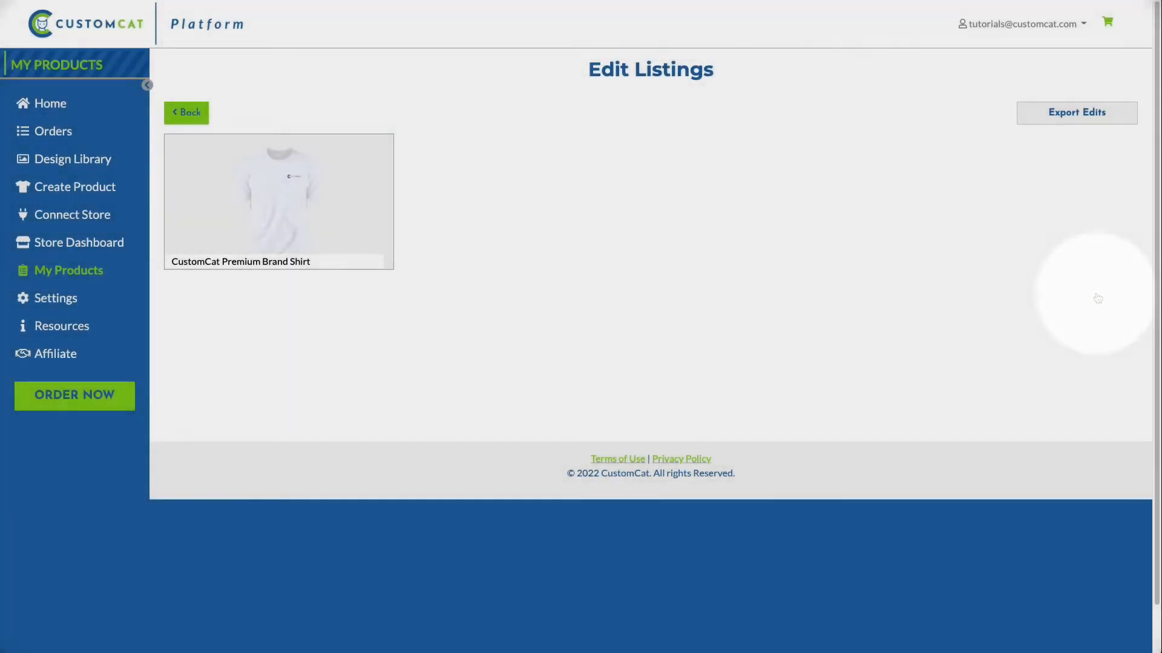
# Step: Open the shirt's Product Details and turn on Overwrite mockups
pyautogui.click(287, 217)
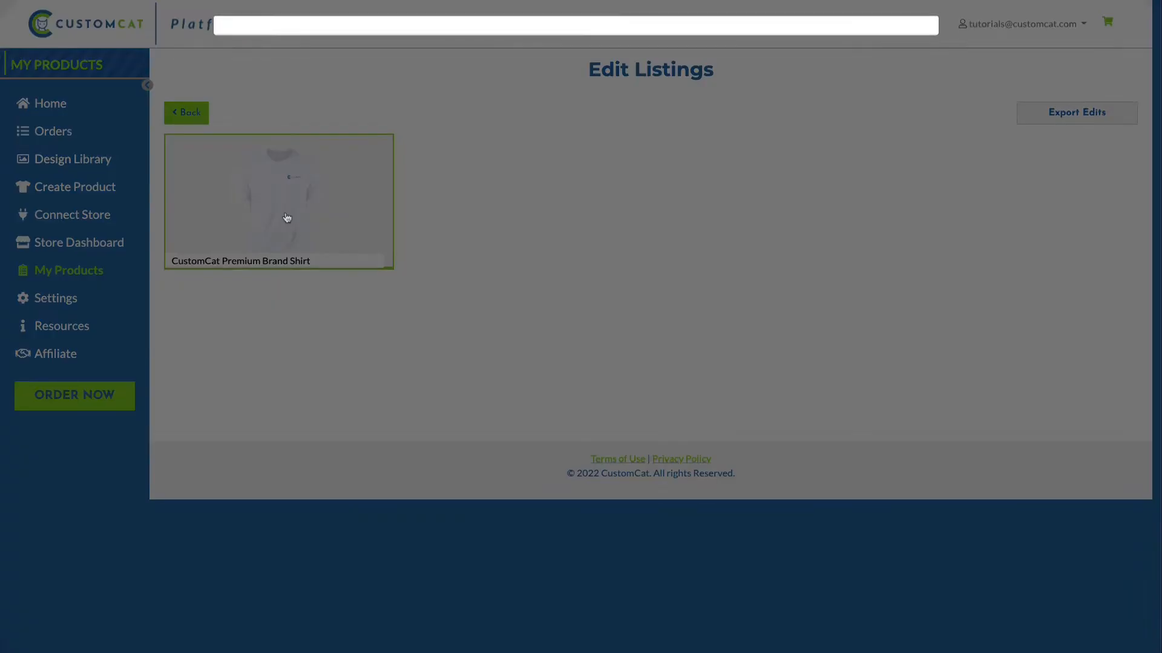
pyautogui.click(285, 217)
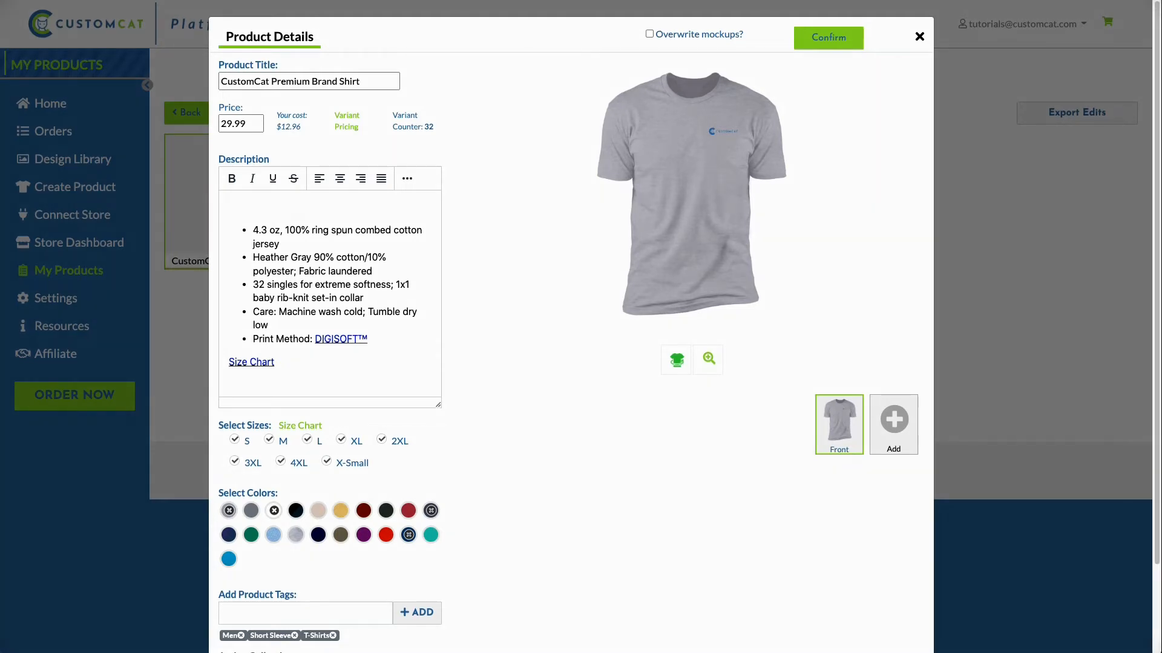
pyautogui.click(649, 33)
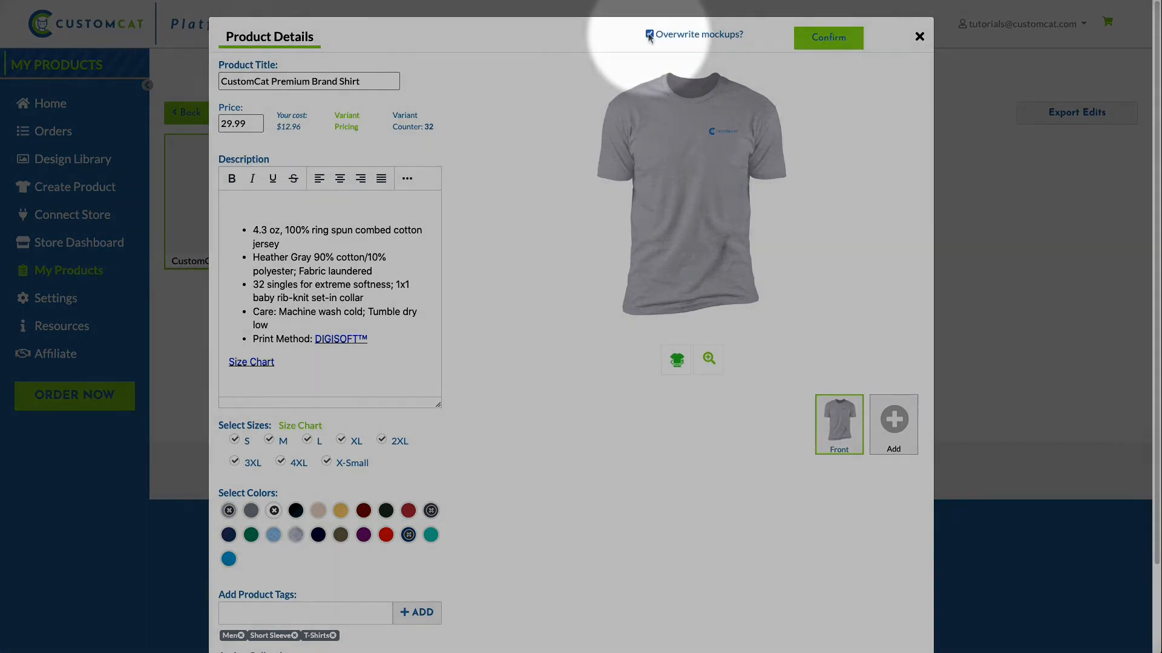
pyautogui.click(648, 34)
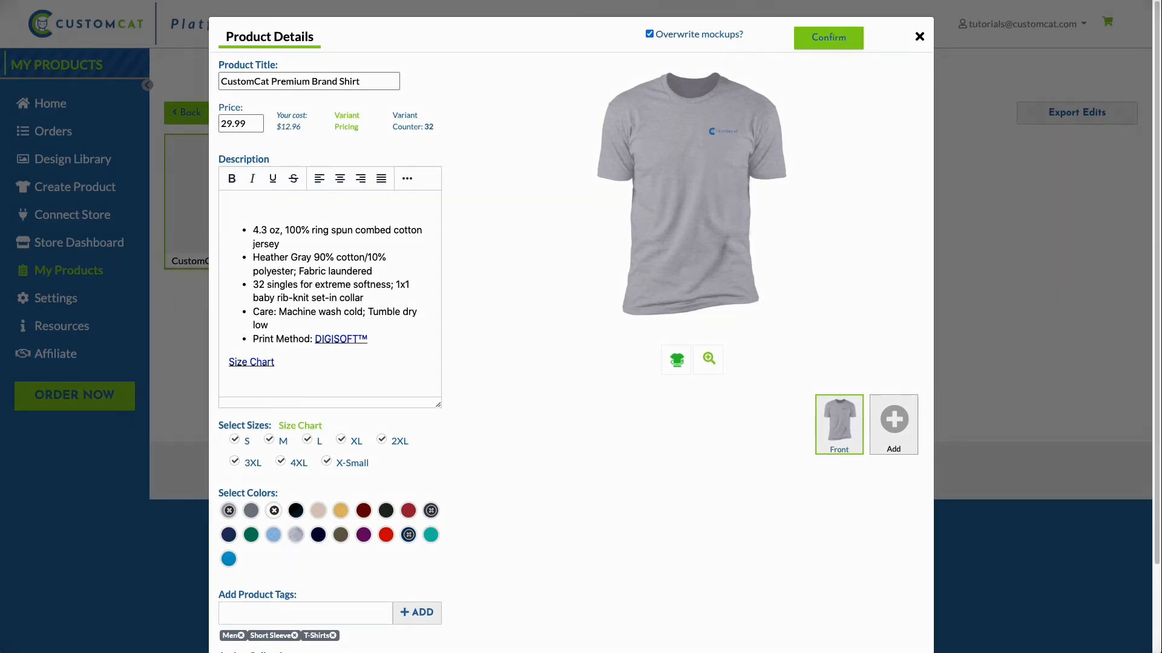
# Step: Confirm the product detail changes and export edits, reviewing the $29.99 shirt with CC_Logo_Horizontal-Blue
pyautogui.click(341, 511)
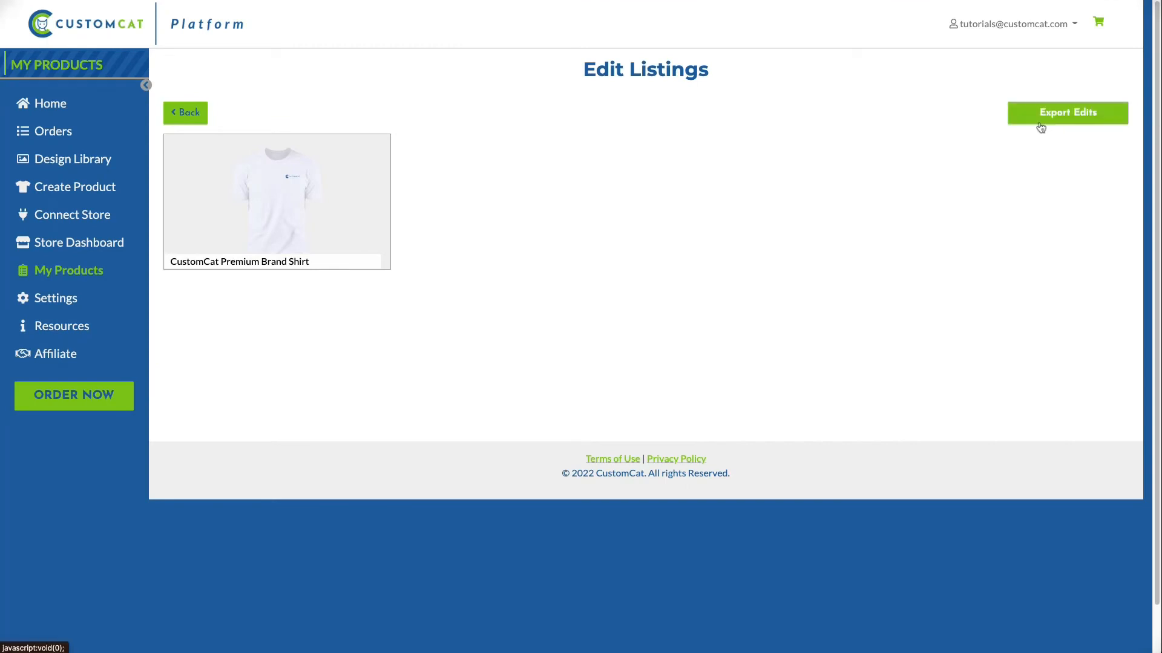
pyautogui.click(1067, 113)
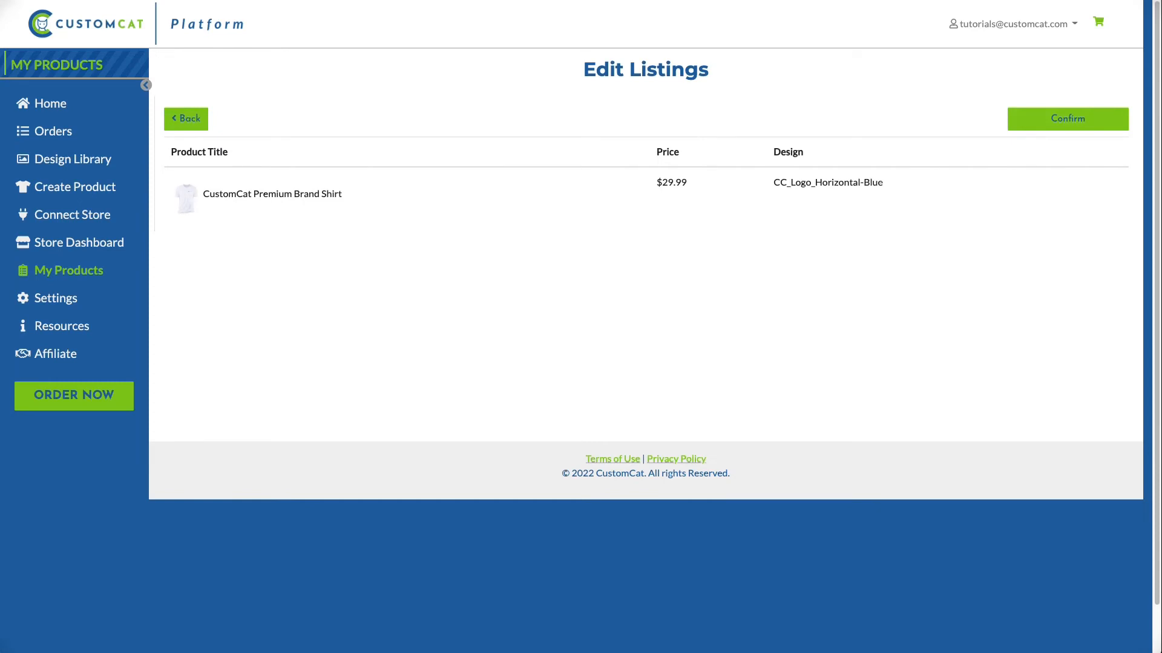
# Step: Confirm the export and view the completed NL3600 shirt in the Shopify store
pyautogui.click(1067, 118)
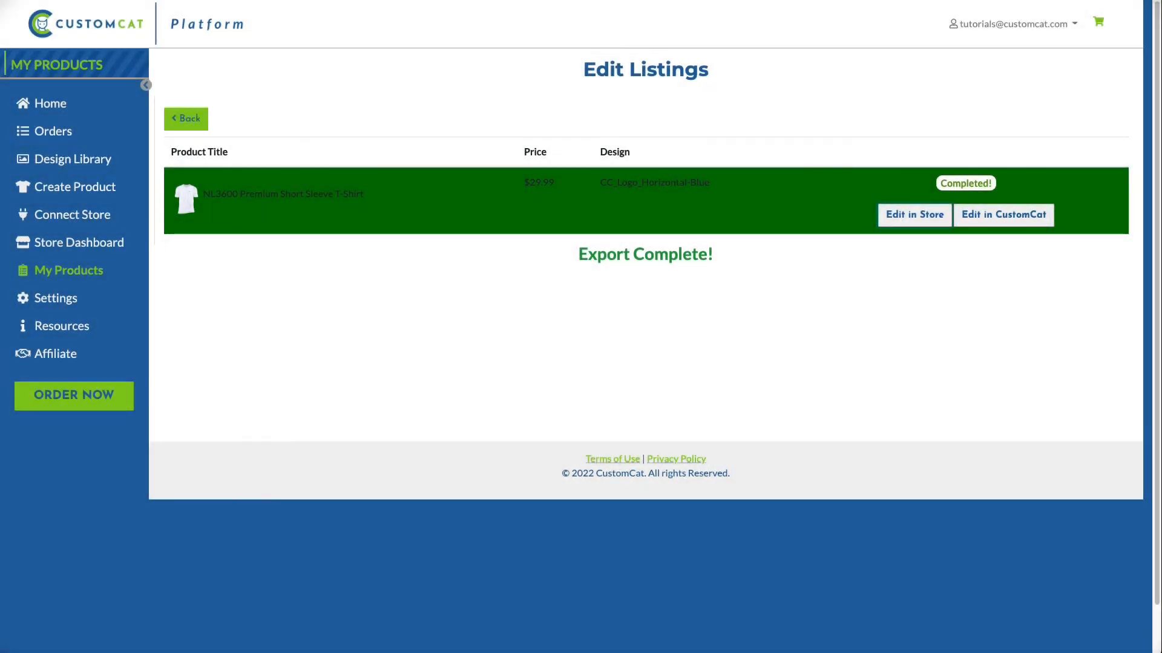
pyautogui.click(914, 215)
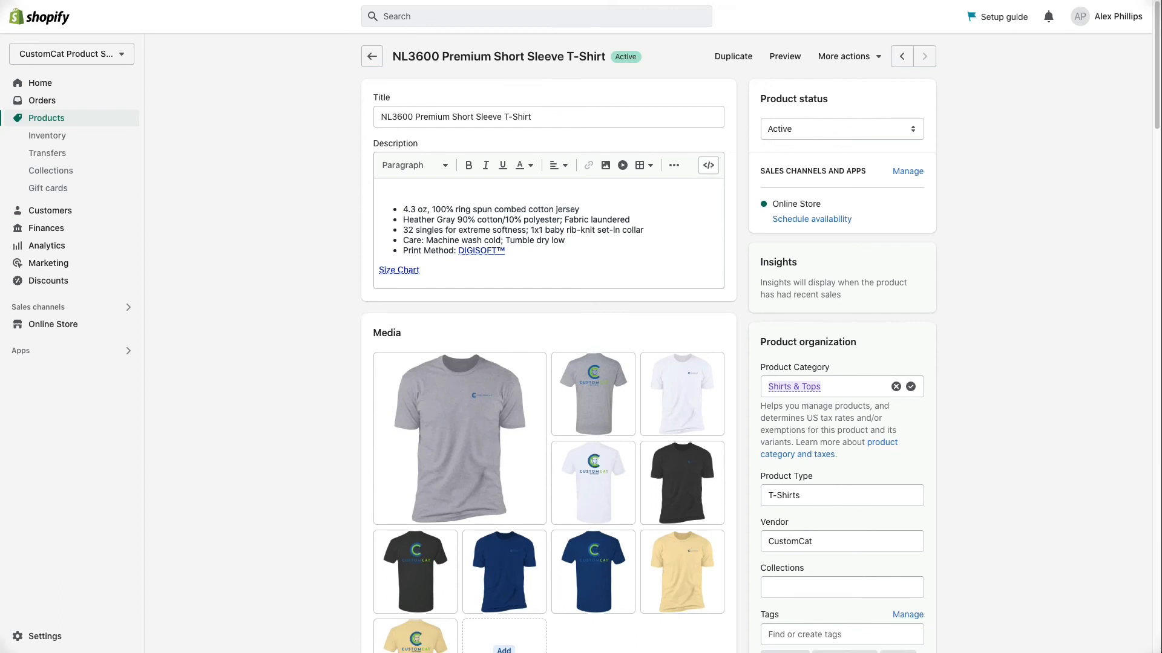
pyautogui.moveTo(65, 32)
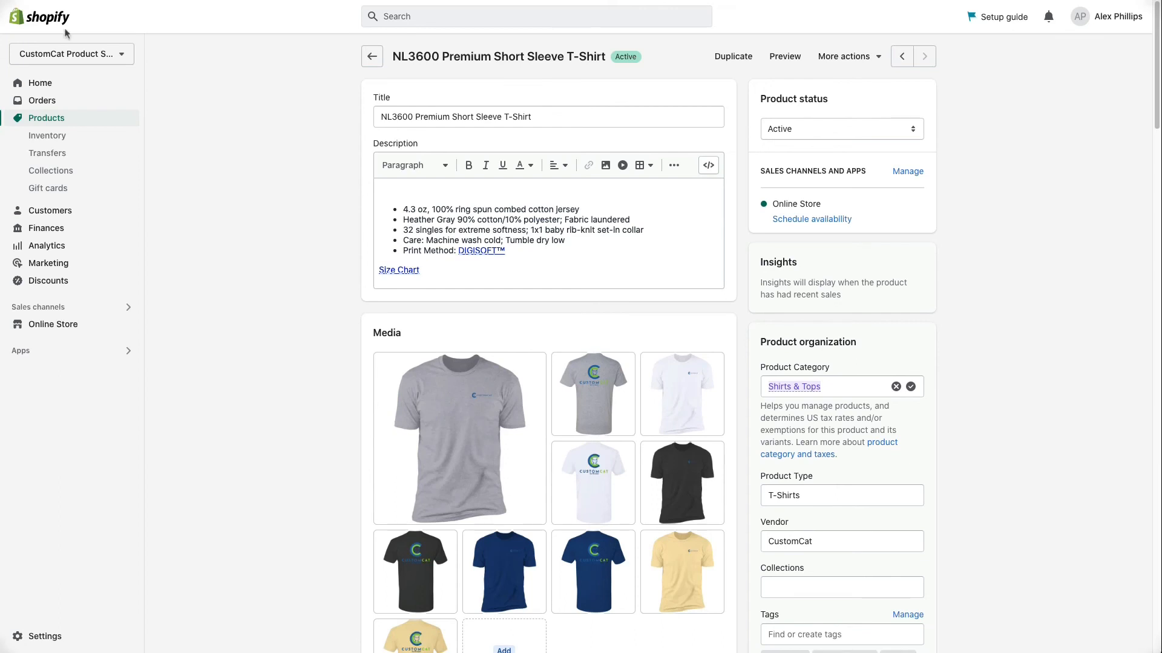